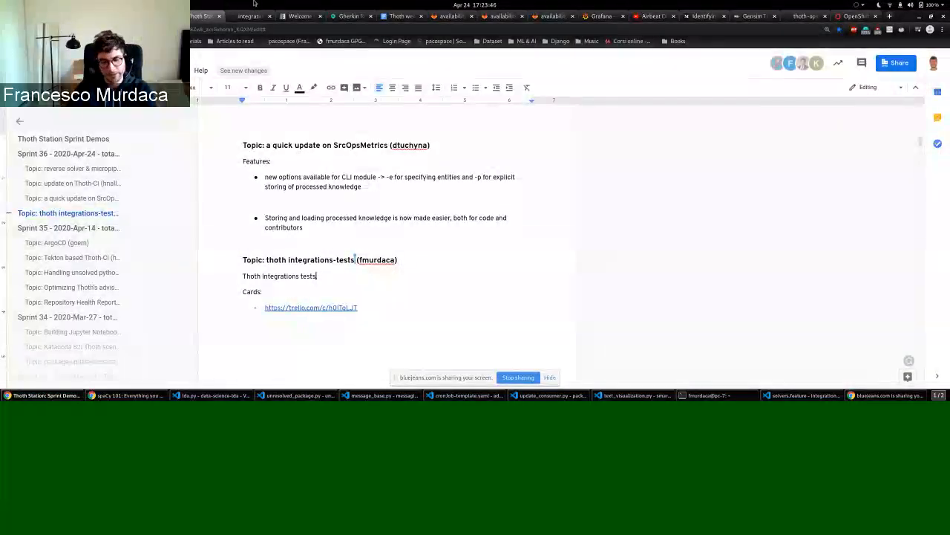
# Switch to the GitHub tab with the Thoth integration-tests README.
pyautogui.click(249, 16)
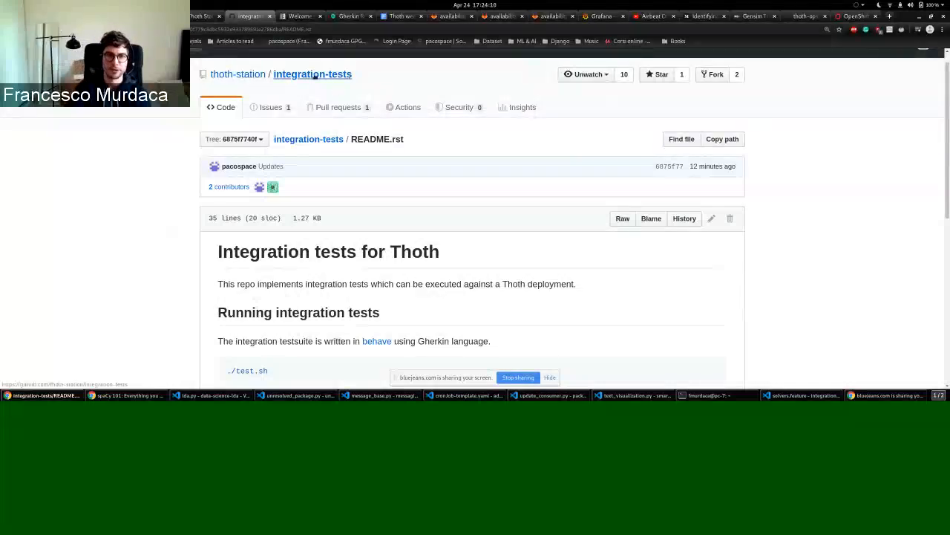
pyautogui.scroll(-3)
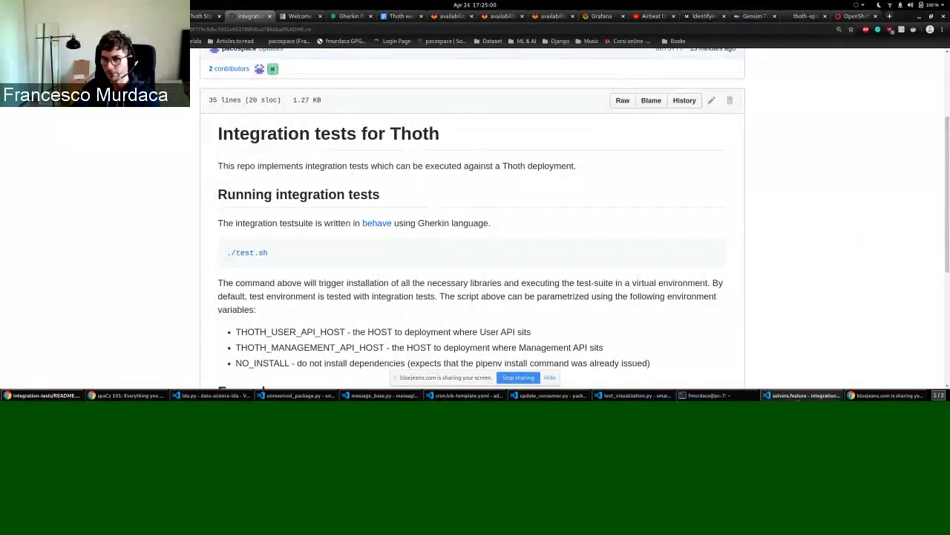
# Switch to the integration-tests project in VS Code.
pyautogui.click(805, 394)
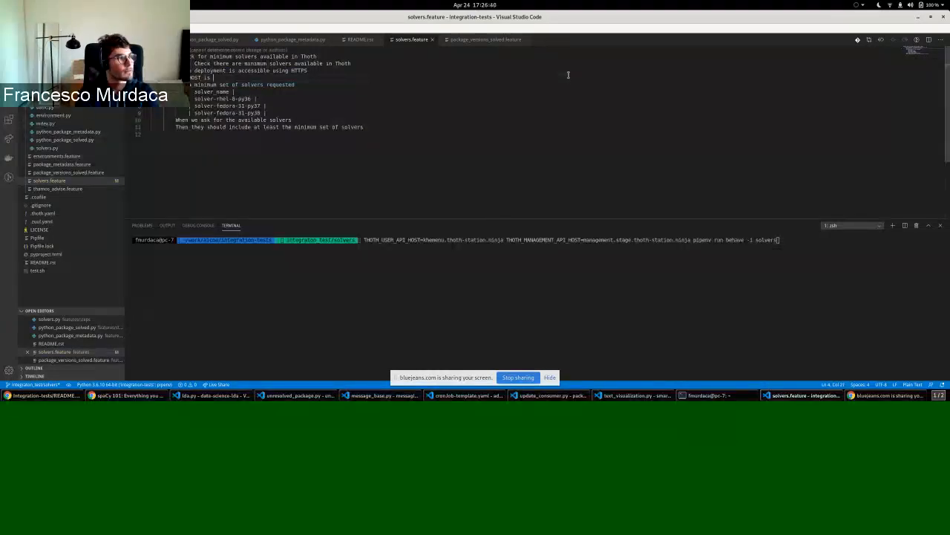
# Complete the Given step as 'HOST is known' and run behave on solvers.
pyautogui.write('known')
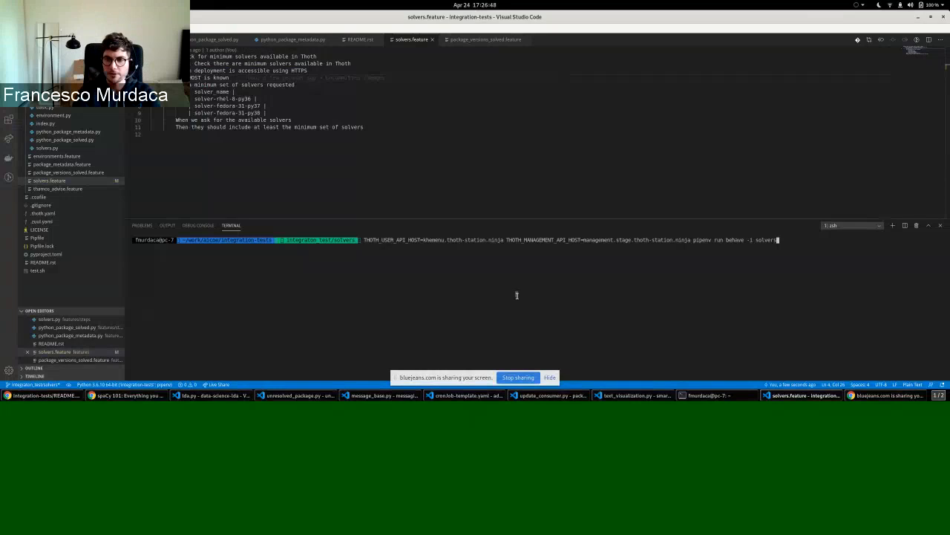
pyautogui.press('Return')
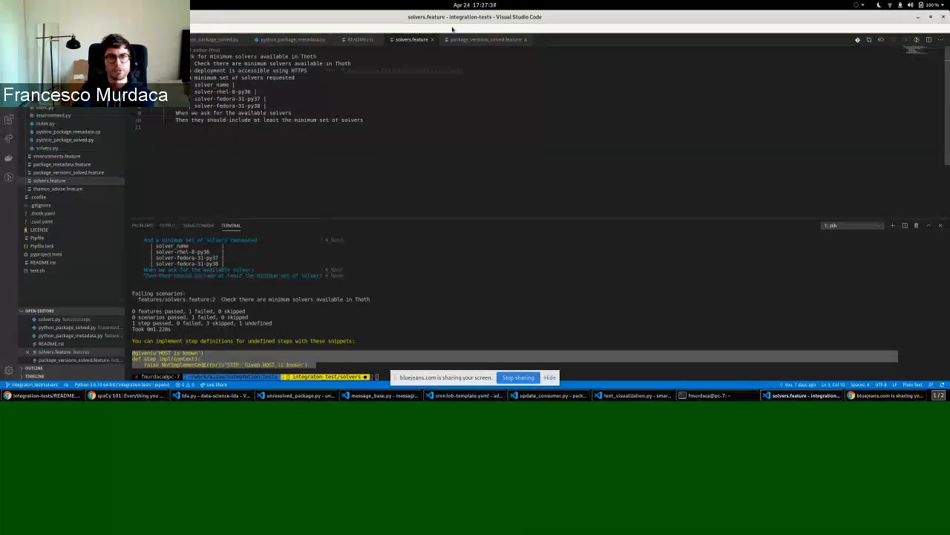
# View basic.py and solvers.feature, then open python_package_metadata.py step definitions.
pyautogui.click(486, 40)
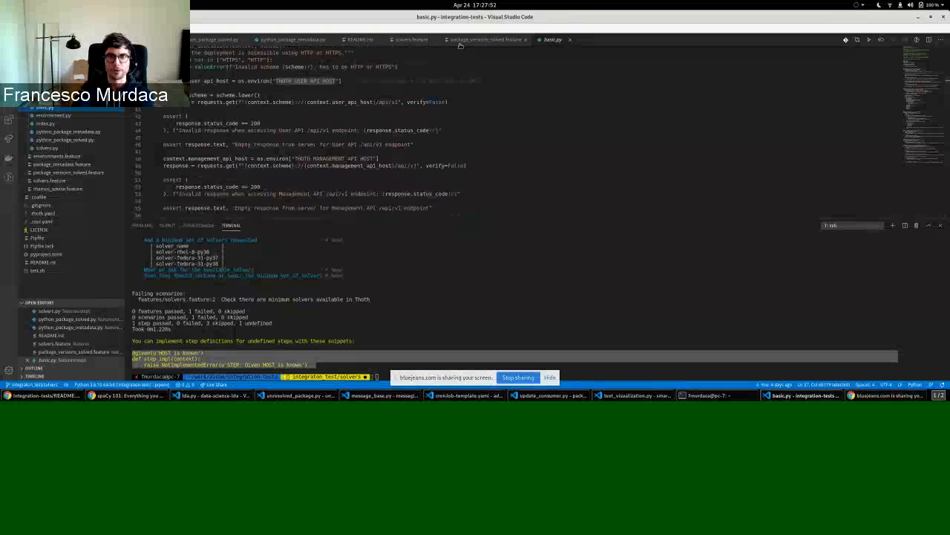
pyautogui.click(410, 40)
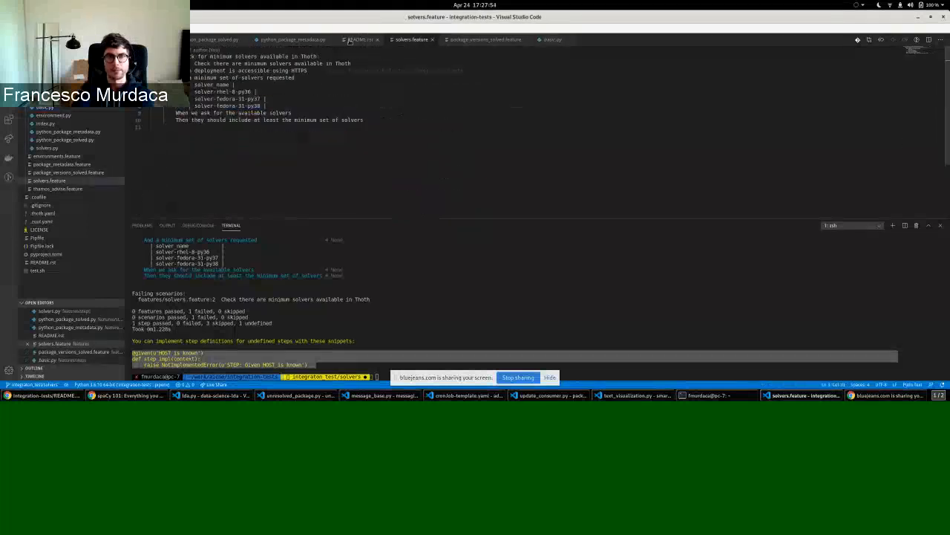
pyautogui.click(292, 39)
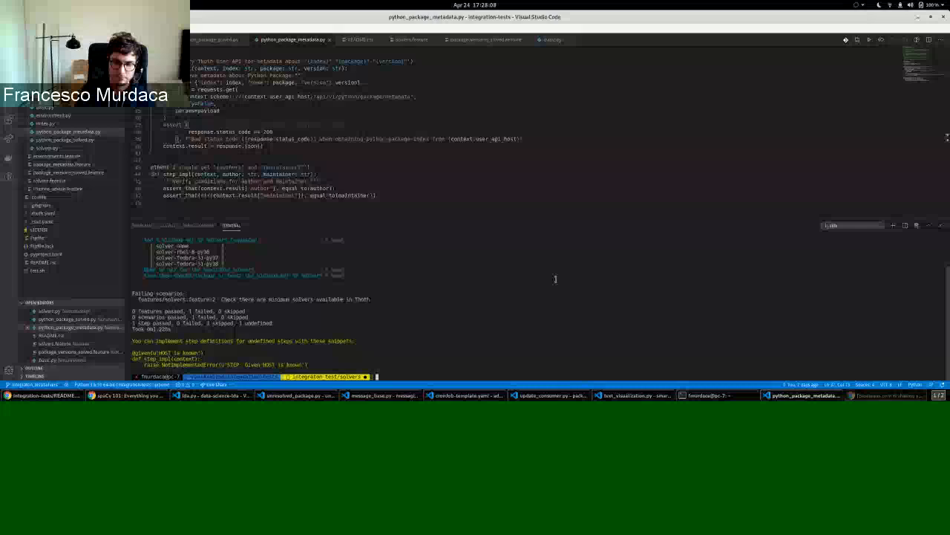
# Retype the THOTH host behave command for solvers, then type clear.
pyautogui.write('THOTH_USER_API_HOST=khemenu.thoth-station.ninja THOTH_MANAGEMENT_API_HOST=management.stage.thoth-station.ninja pipenv run behave -i solvers')
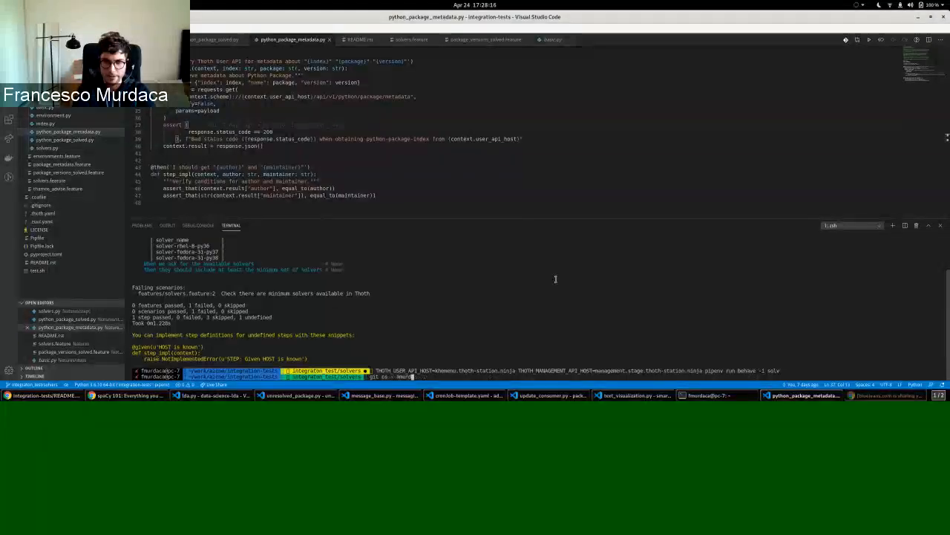
pyautogui.write('clear')
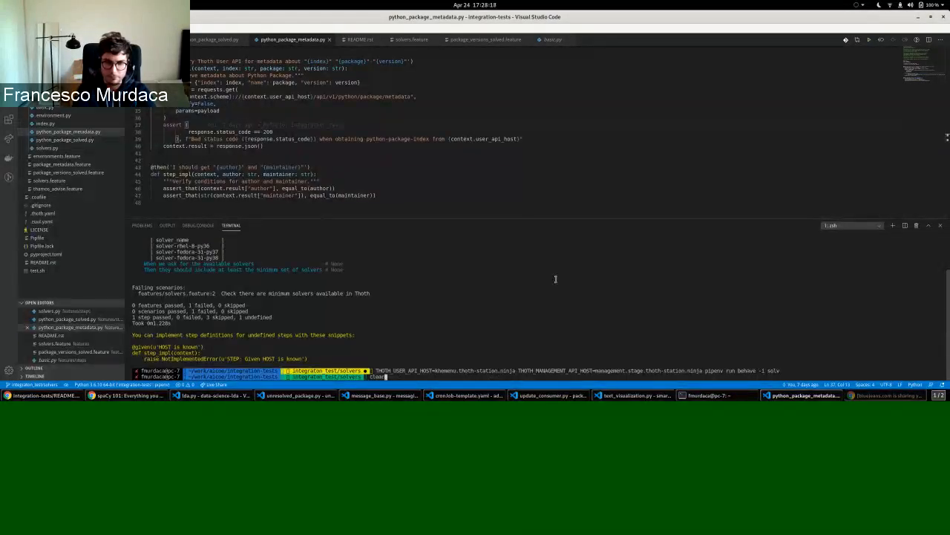